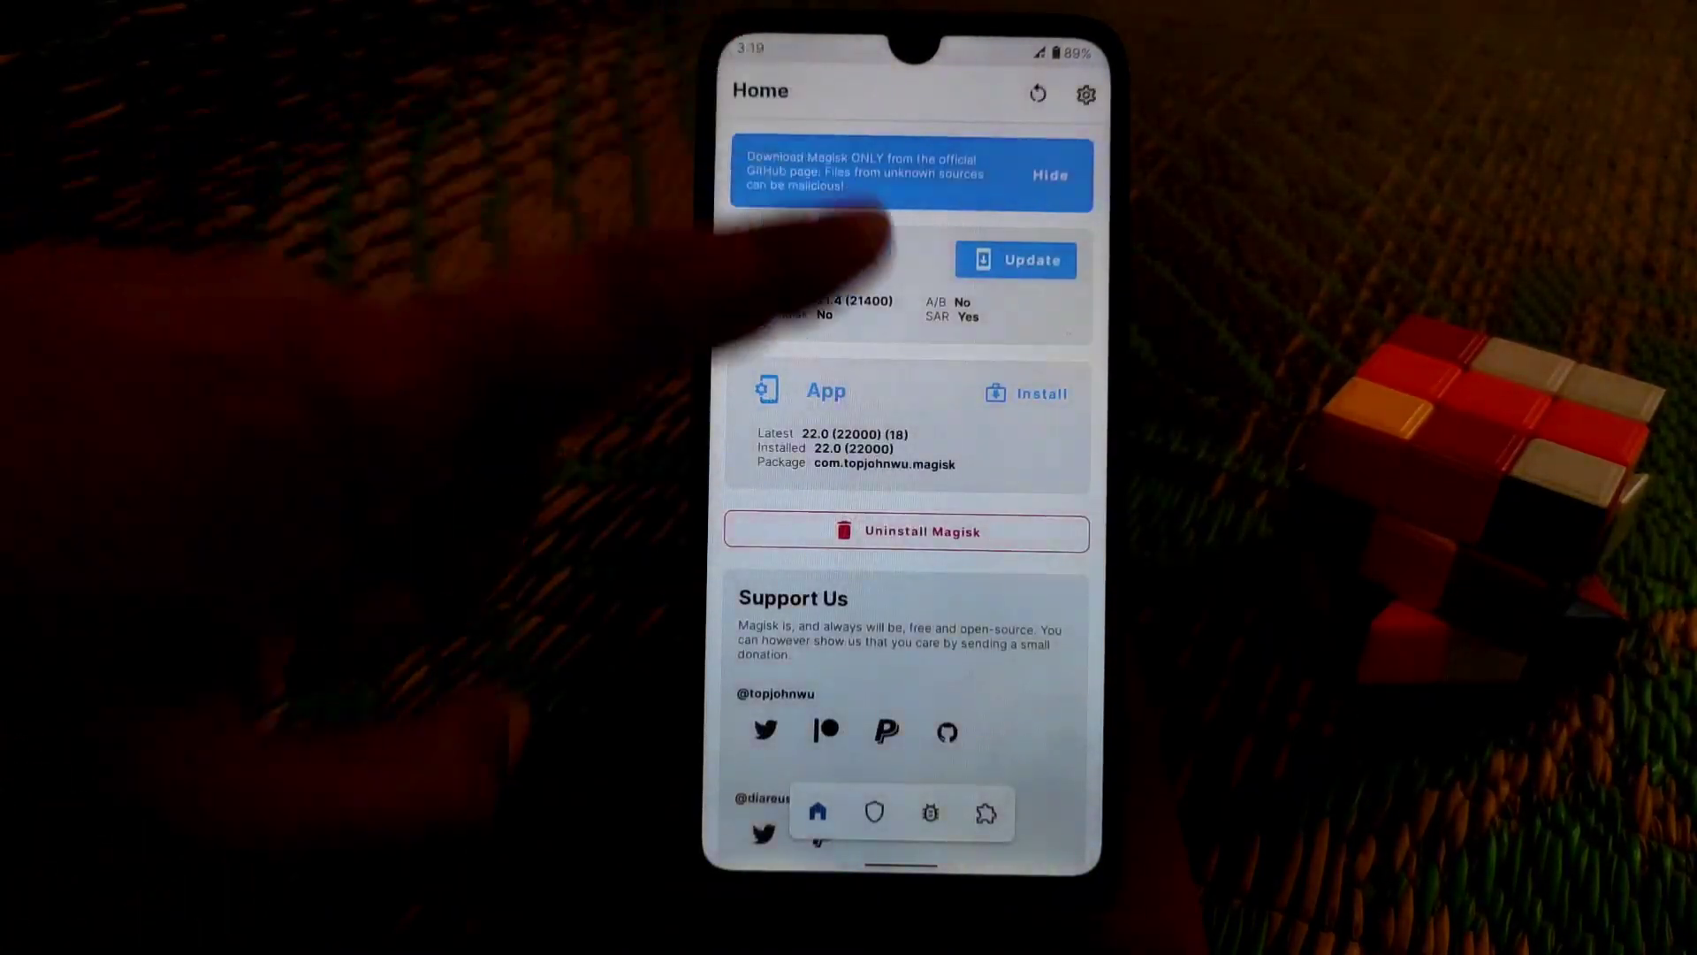
# - Install the ViperFX module zip from storage via the Modules list
pyautogui.click(983, 813)
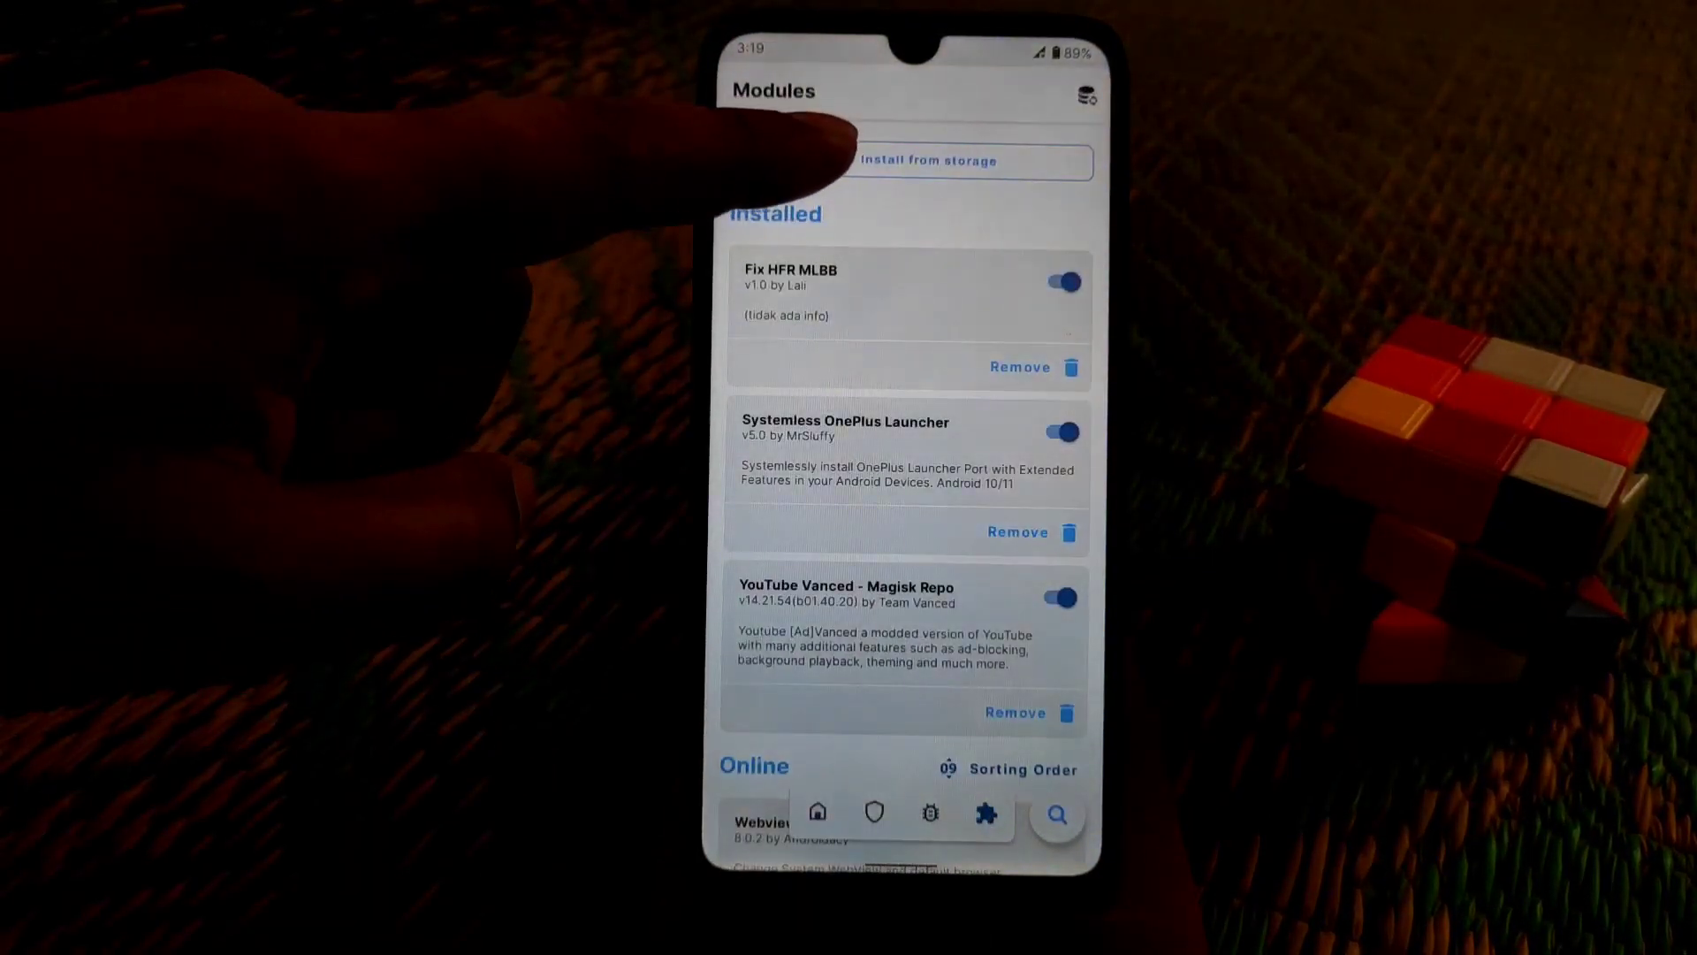
pyautogui.click(908, 161)
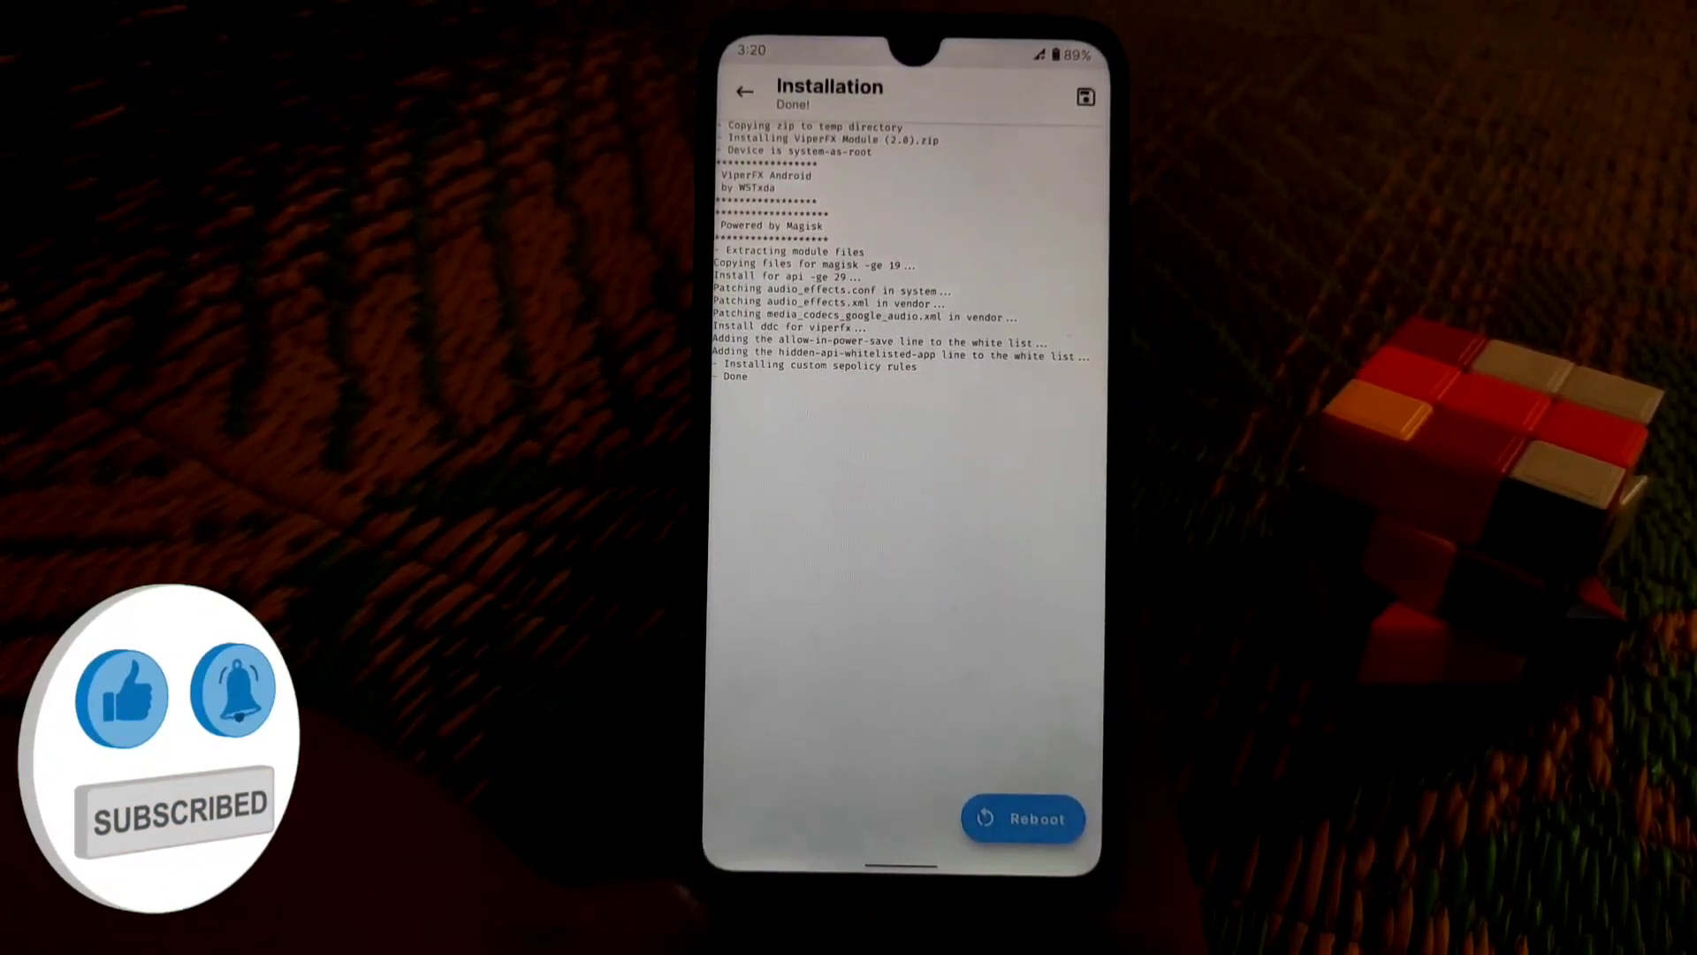
# - Reboot to activate the module, then launch ViperFX from the app drawer
pyautogui.click(1024, 819)
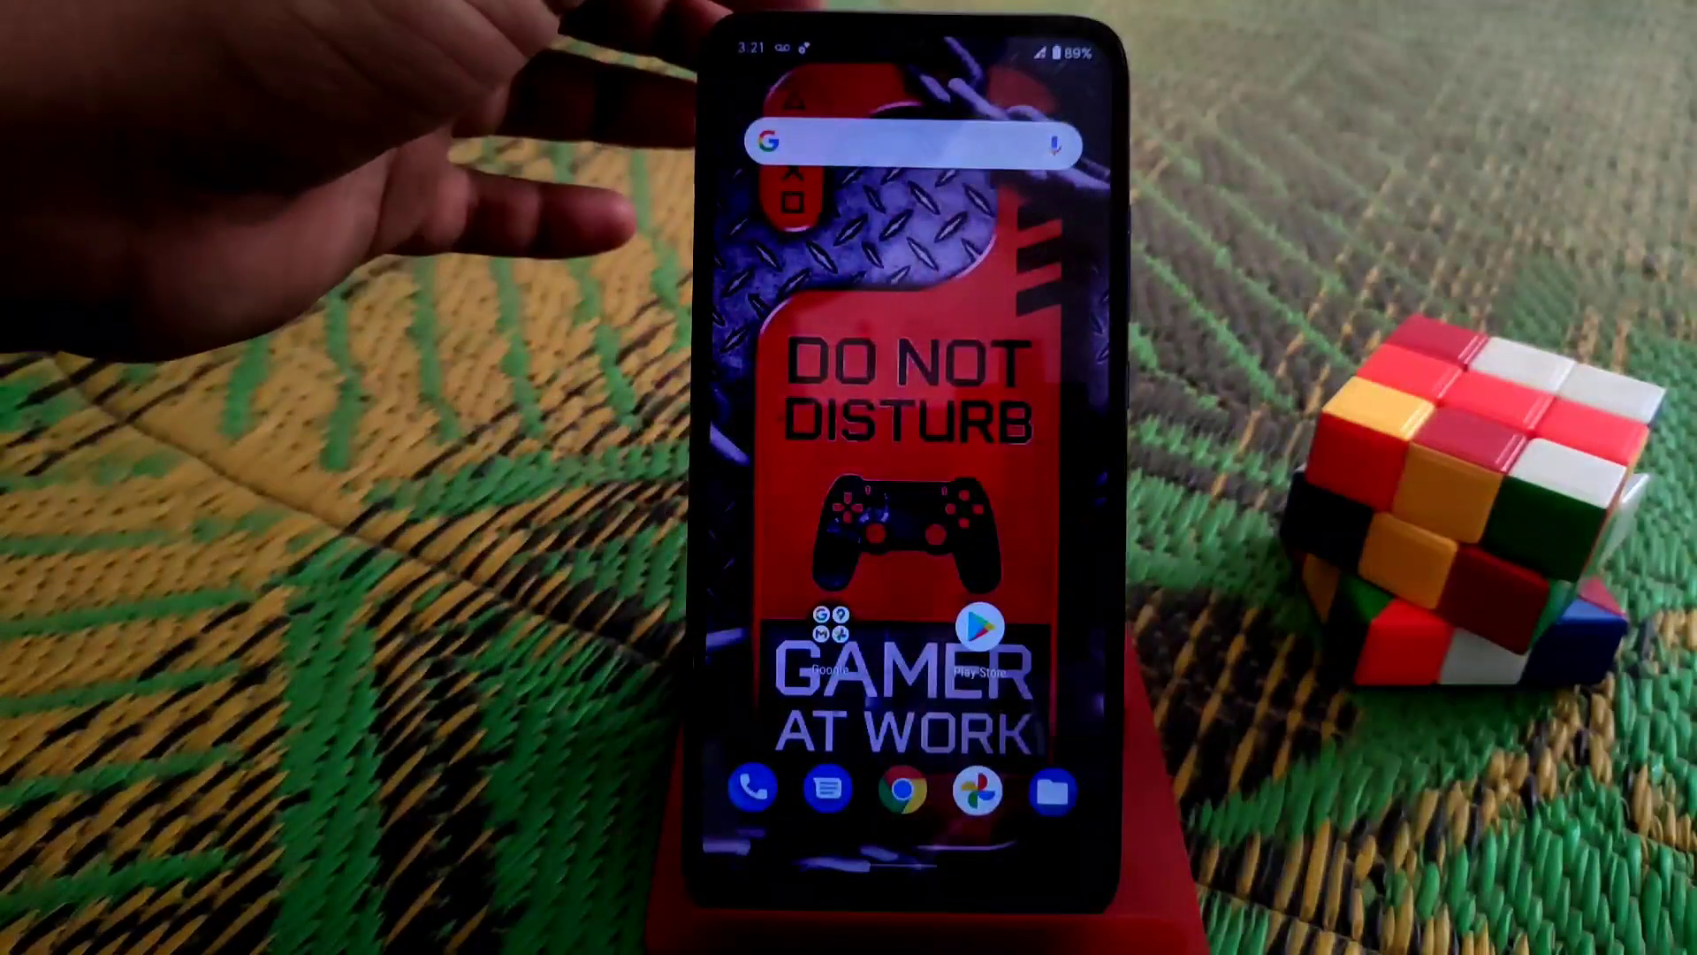
pyautogui.moveTo(849, 42); pyautogui.dragTo(848, 433)
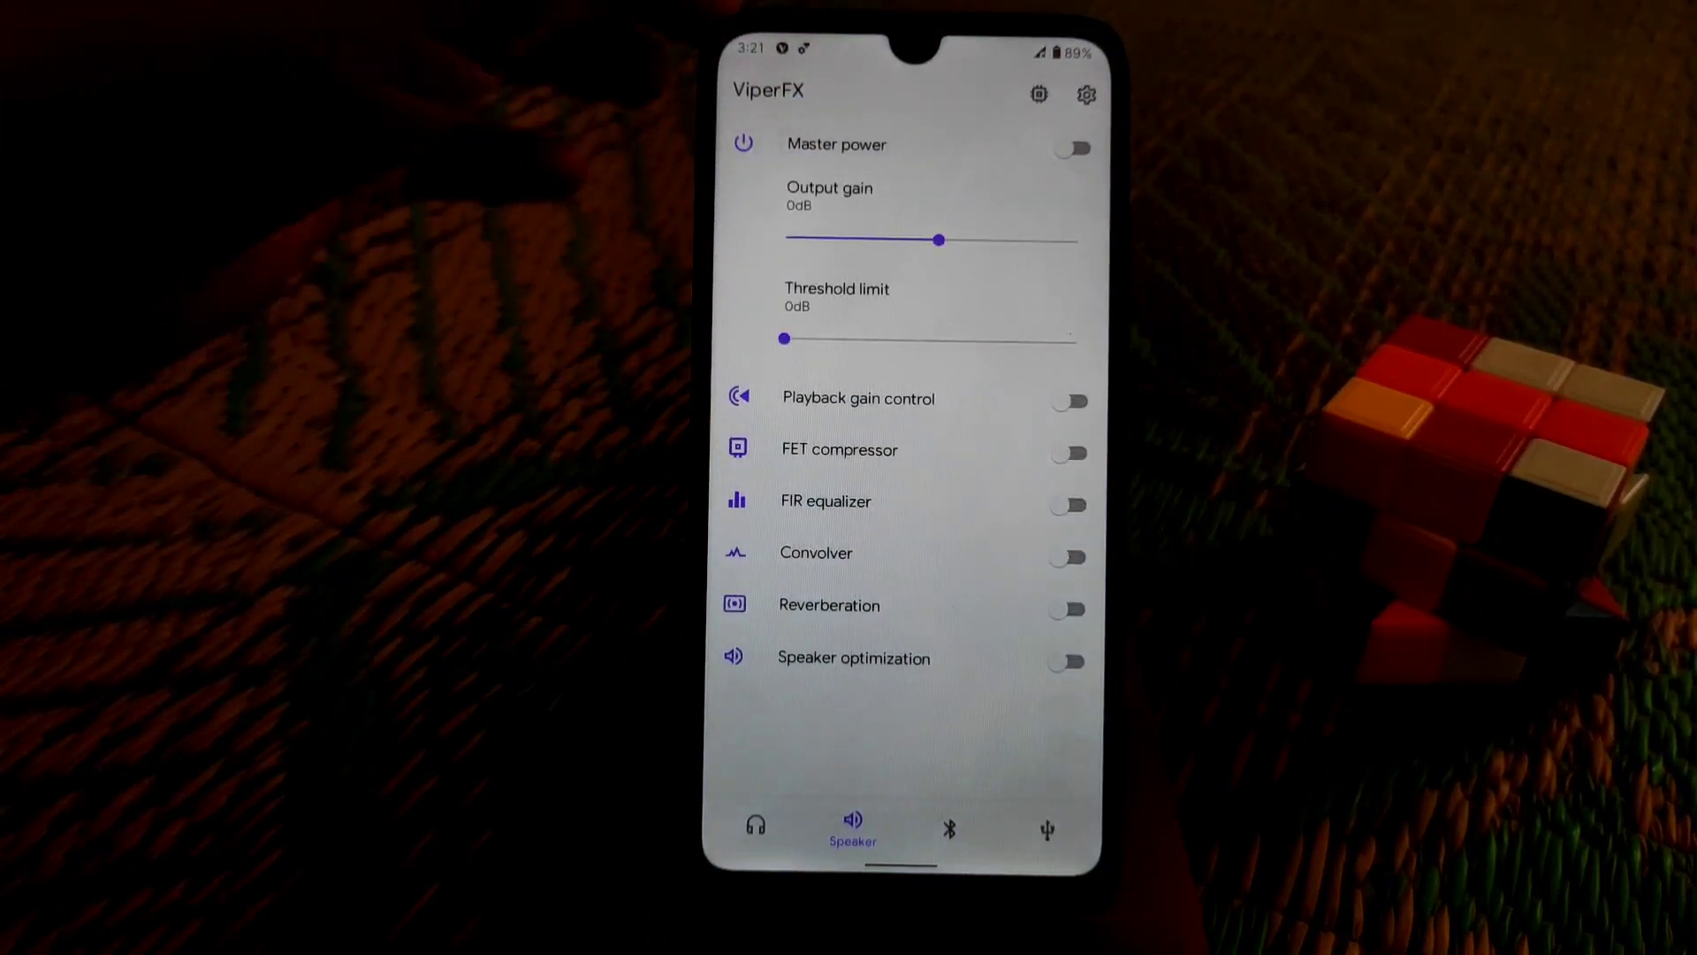
# - Turn master power on, adjust output gain, and apply the edited equalizer curve
pyautogui.click(1071, 148)
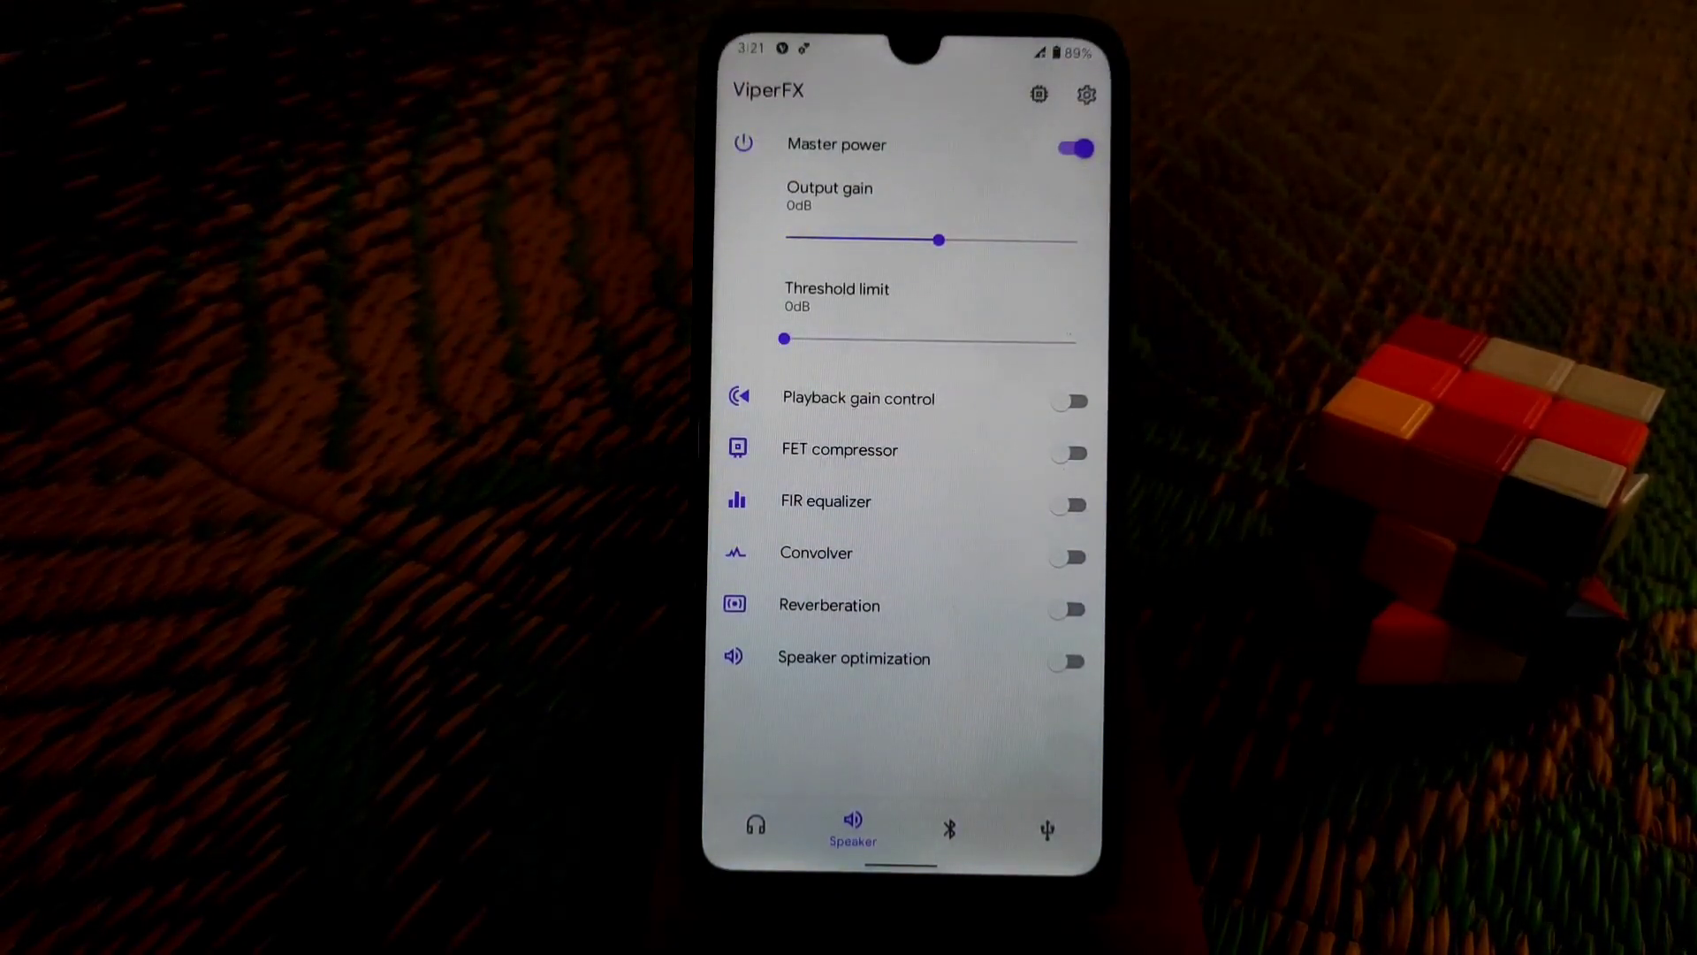
pyautogui.moveTo(939, 239); pyautogui.dragTo(993, 240)
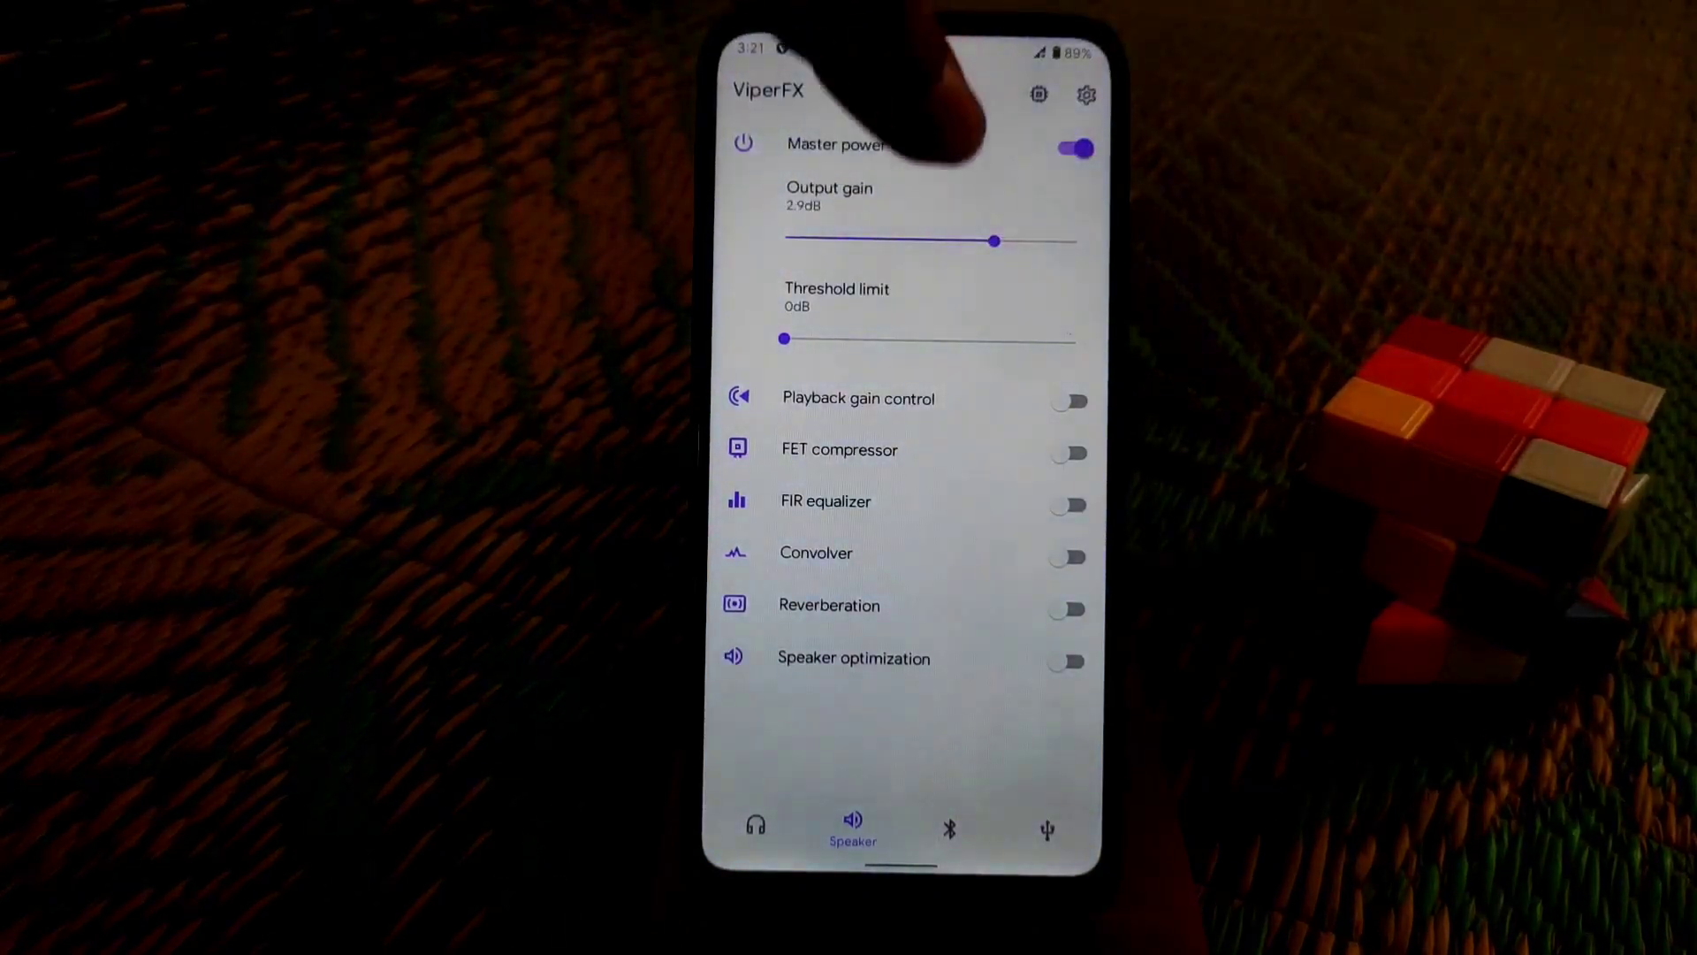
pyautogui.moveTo(994, 240); pyautogui.dragTo(925, 240)
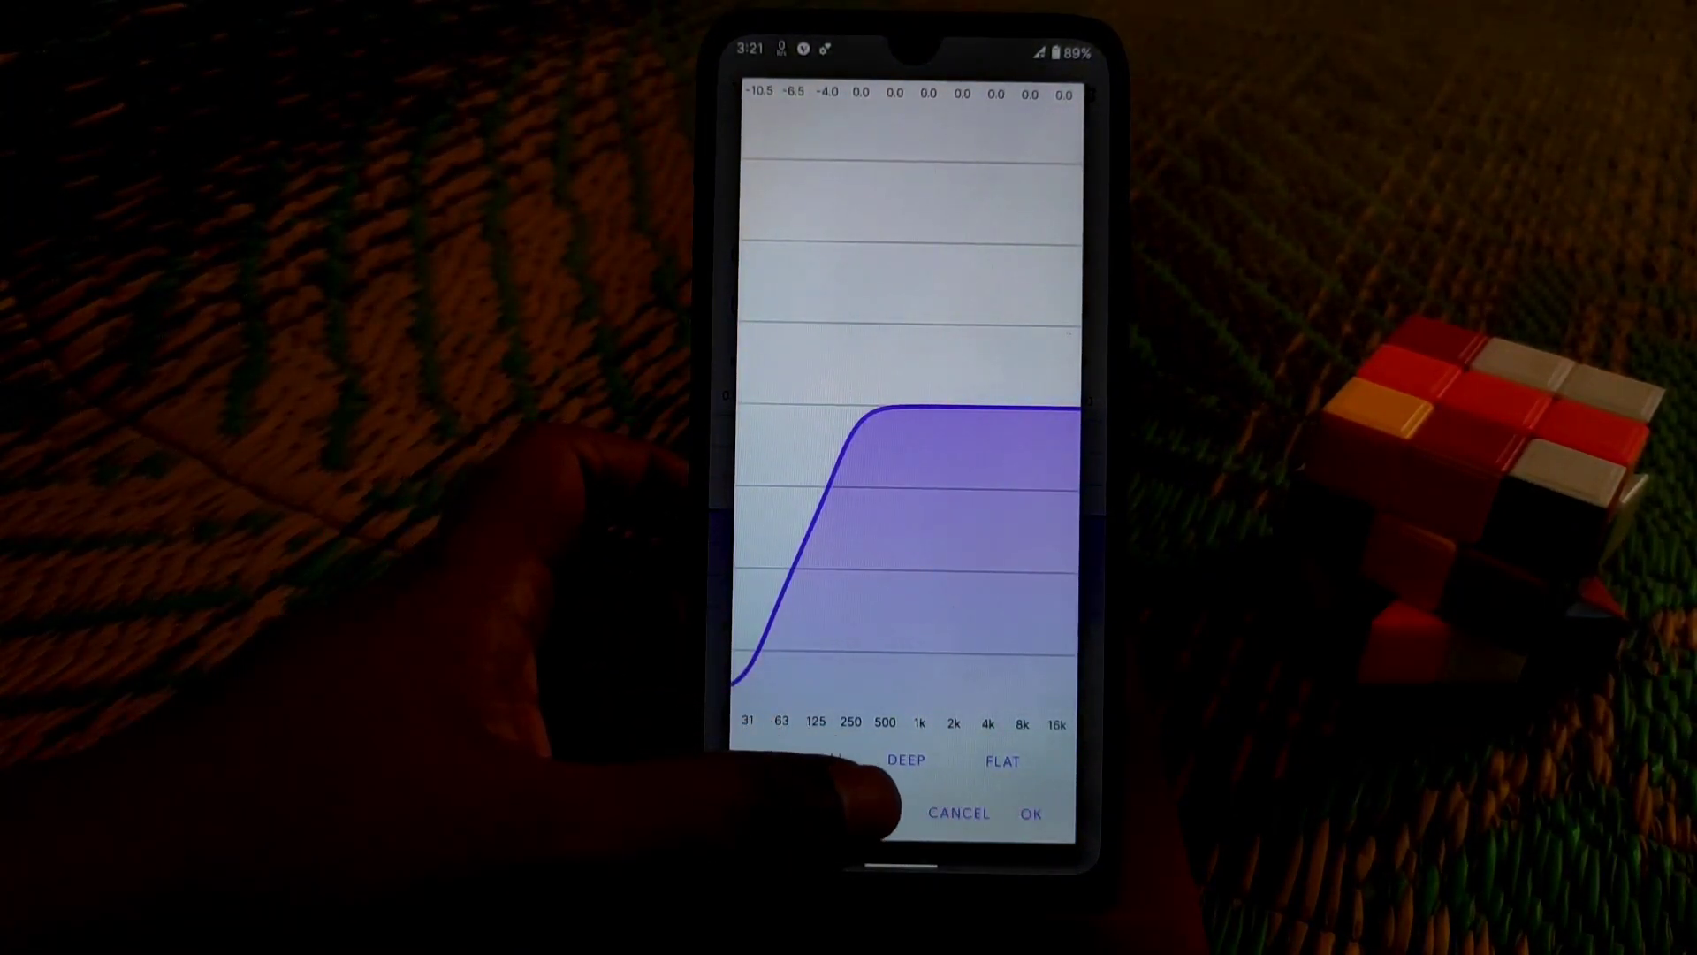
pyautogui.click(1001, 760)
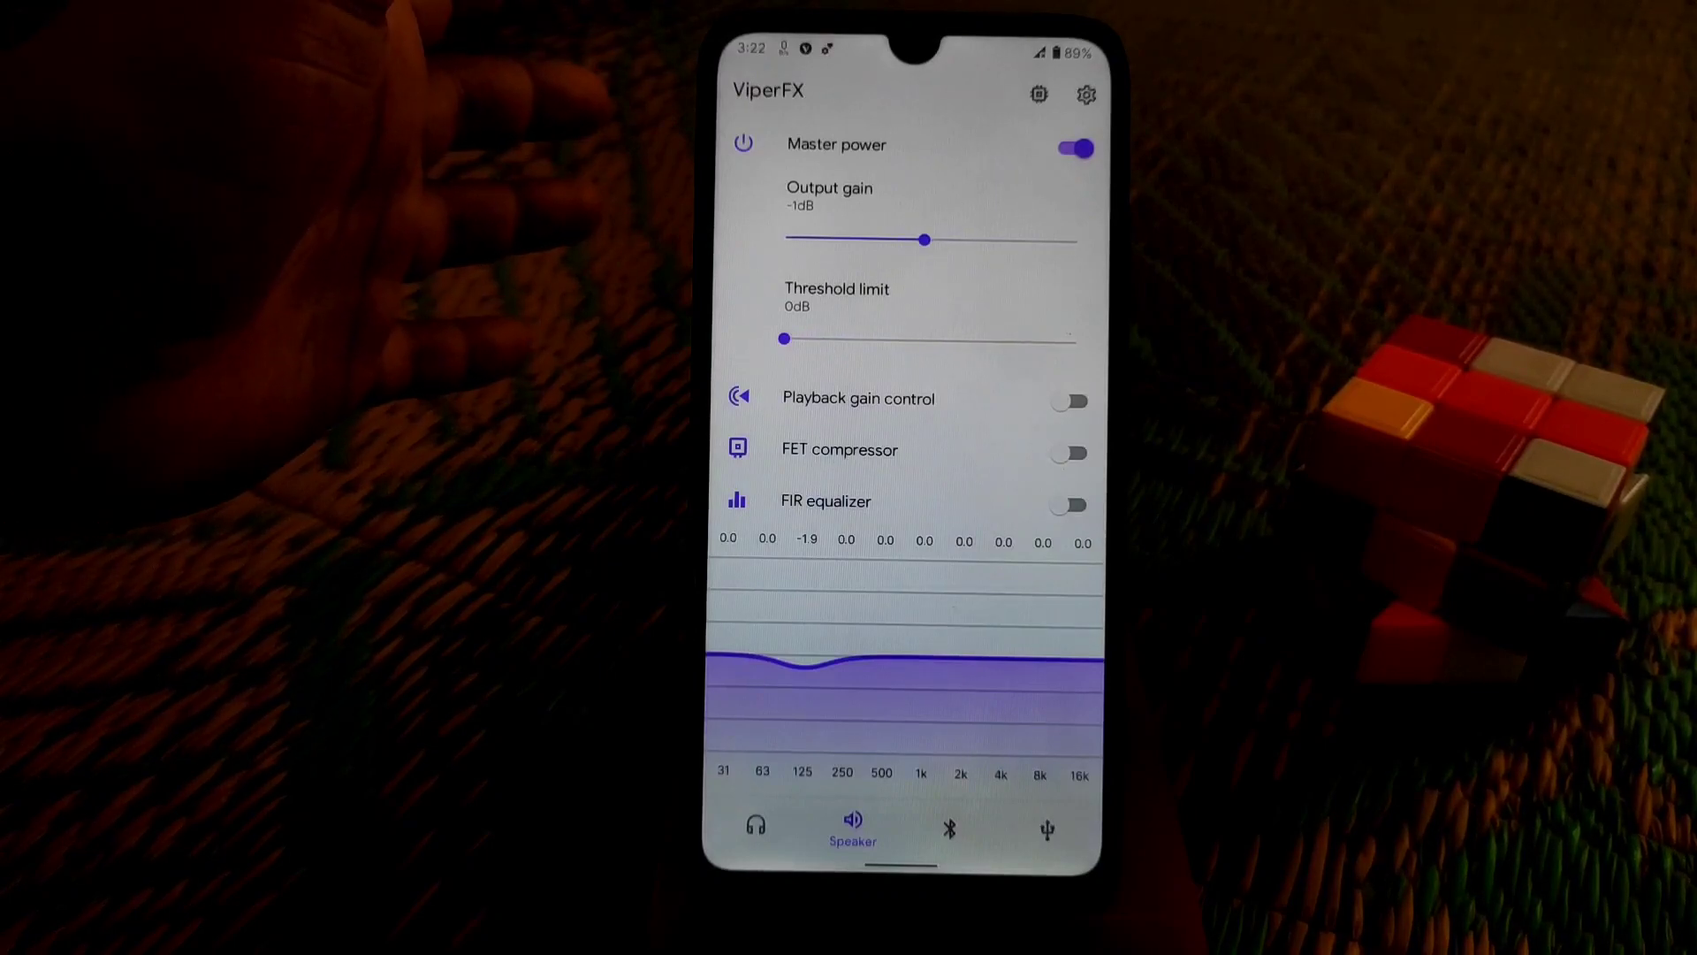
# - Go to ViperFX's settings page from the gear icon
pyautogui.click(1088, 94)
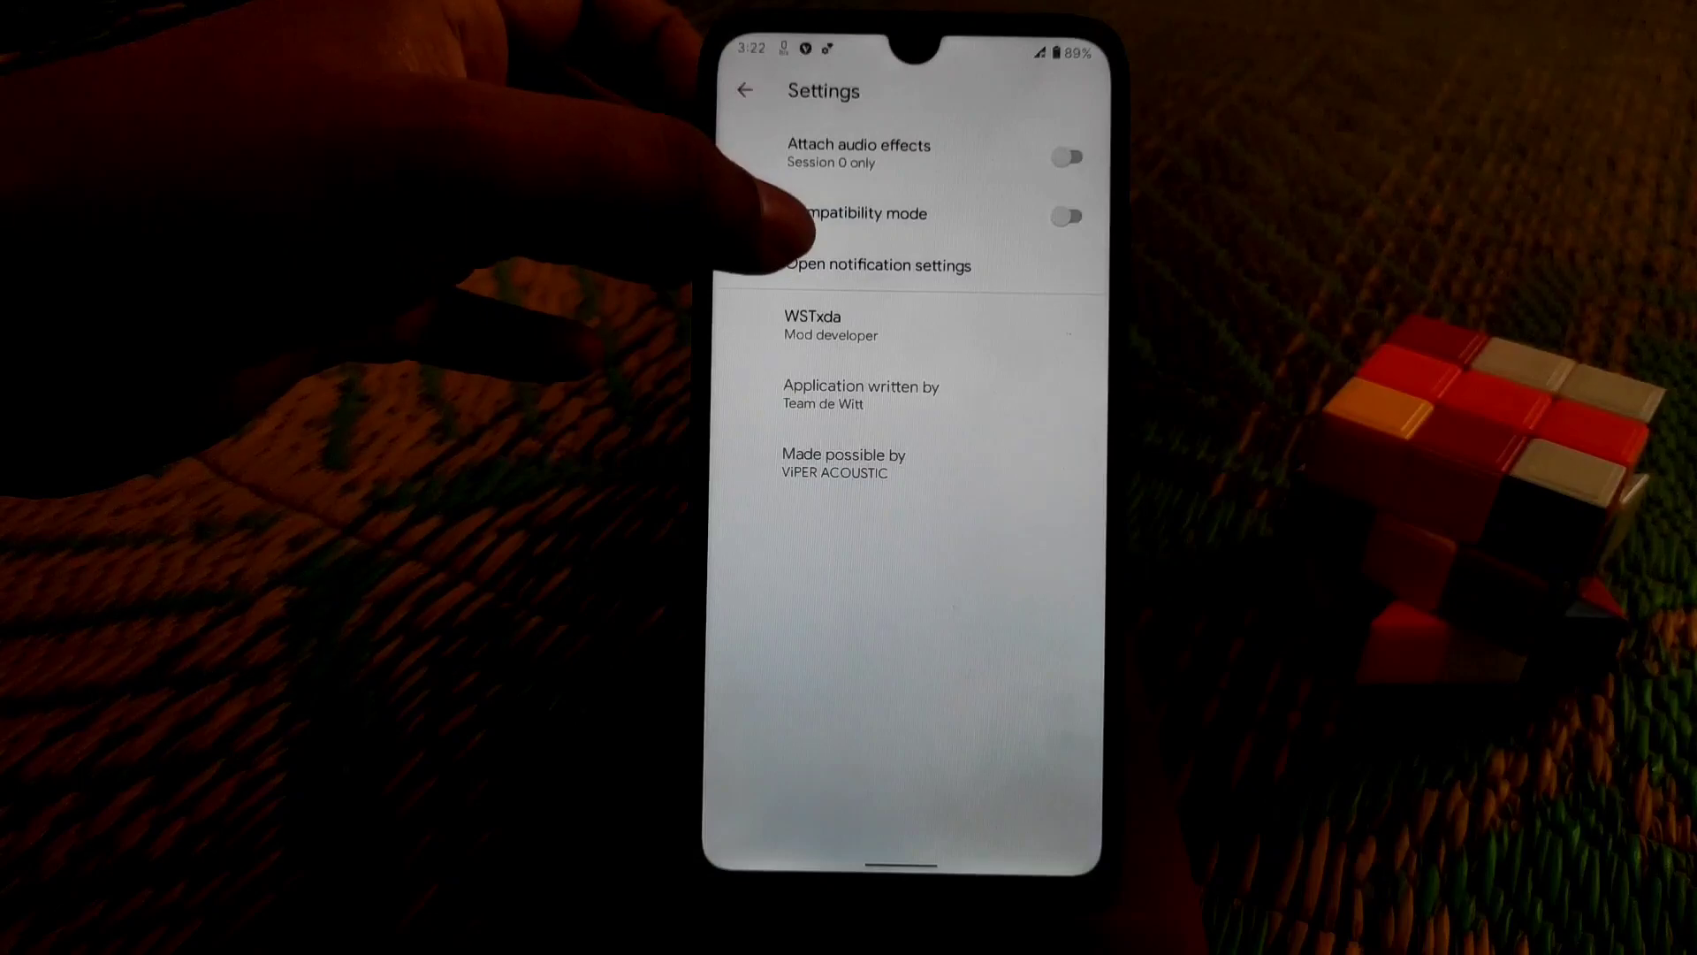
# - Enable compatibility mode and attach audio effects to all sessions but 0
pyautogui.click(1064, 216)
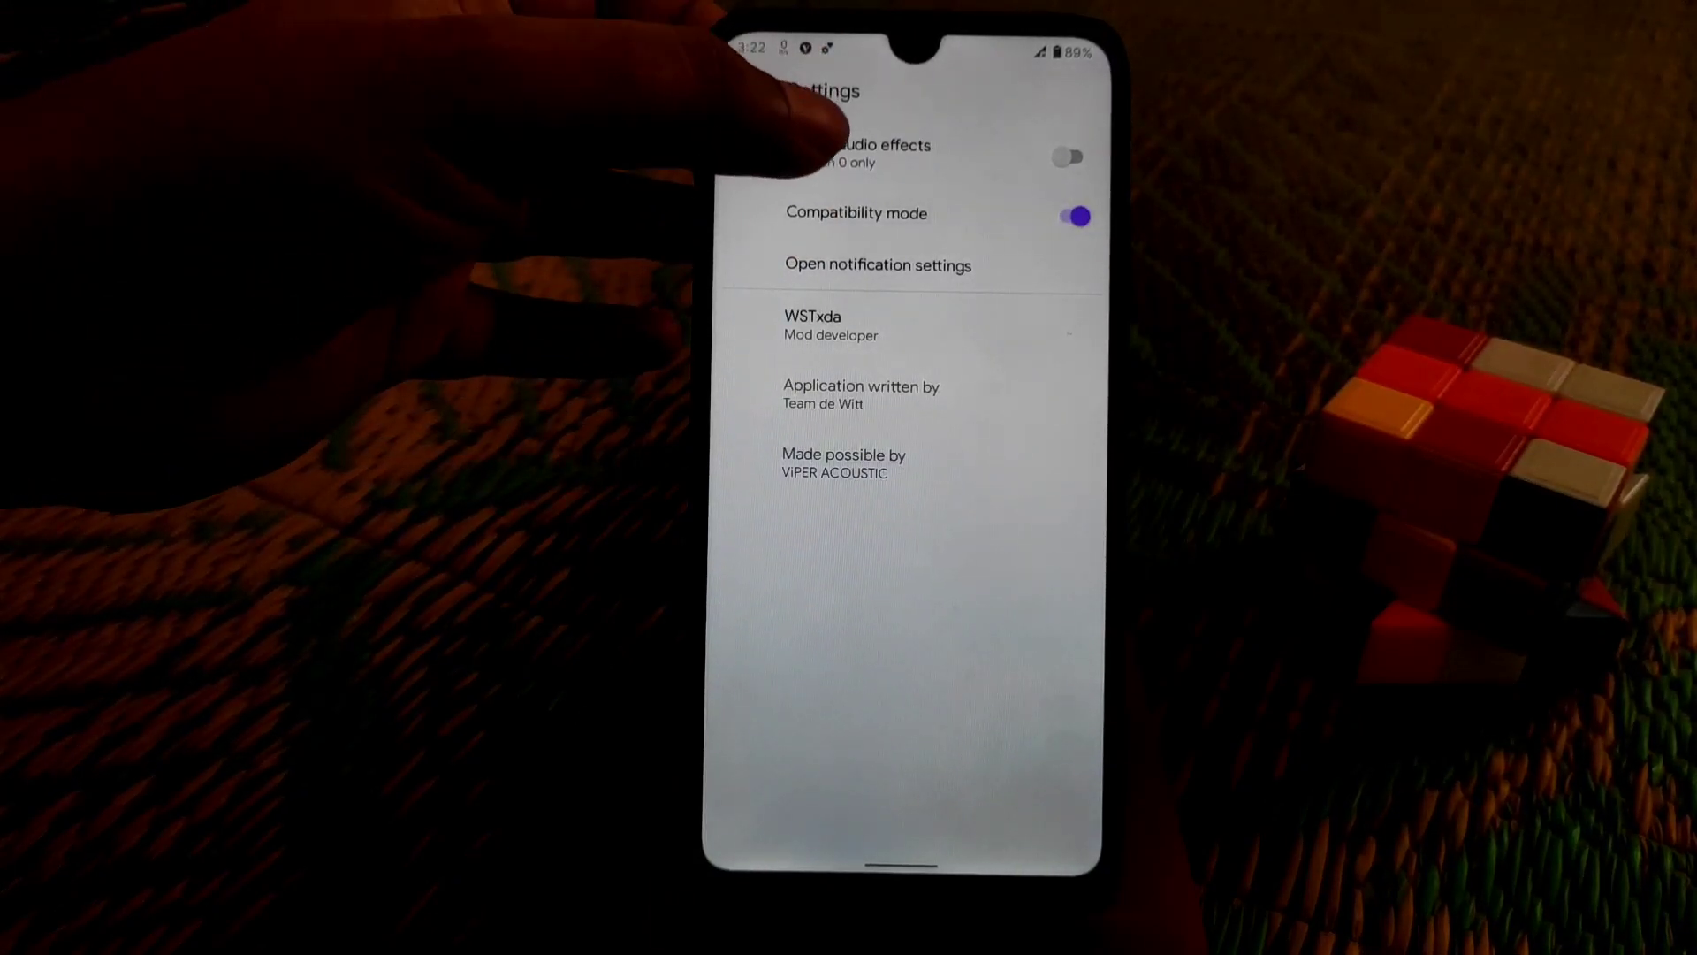
pyautogui.click(1071, 158)
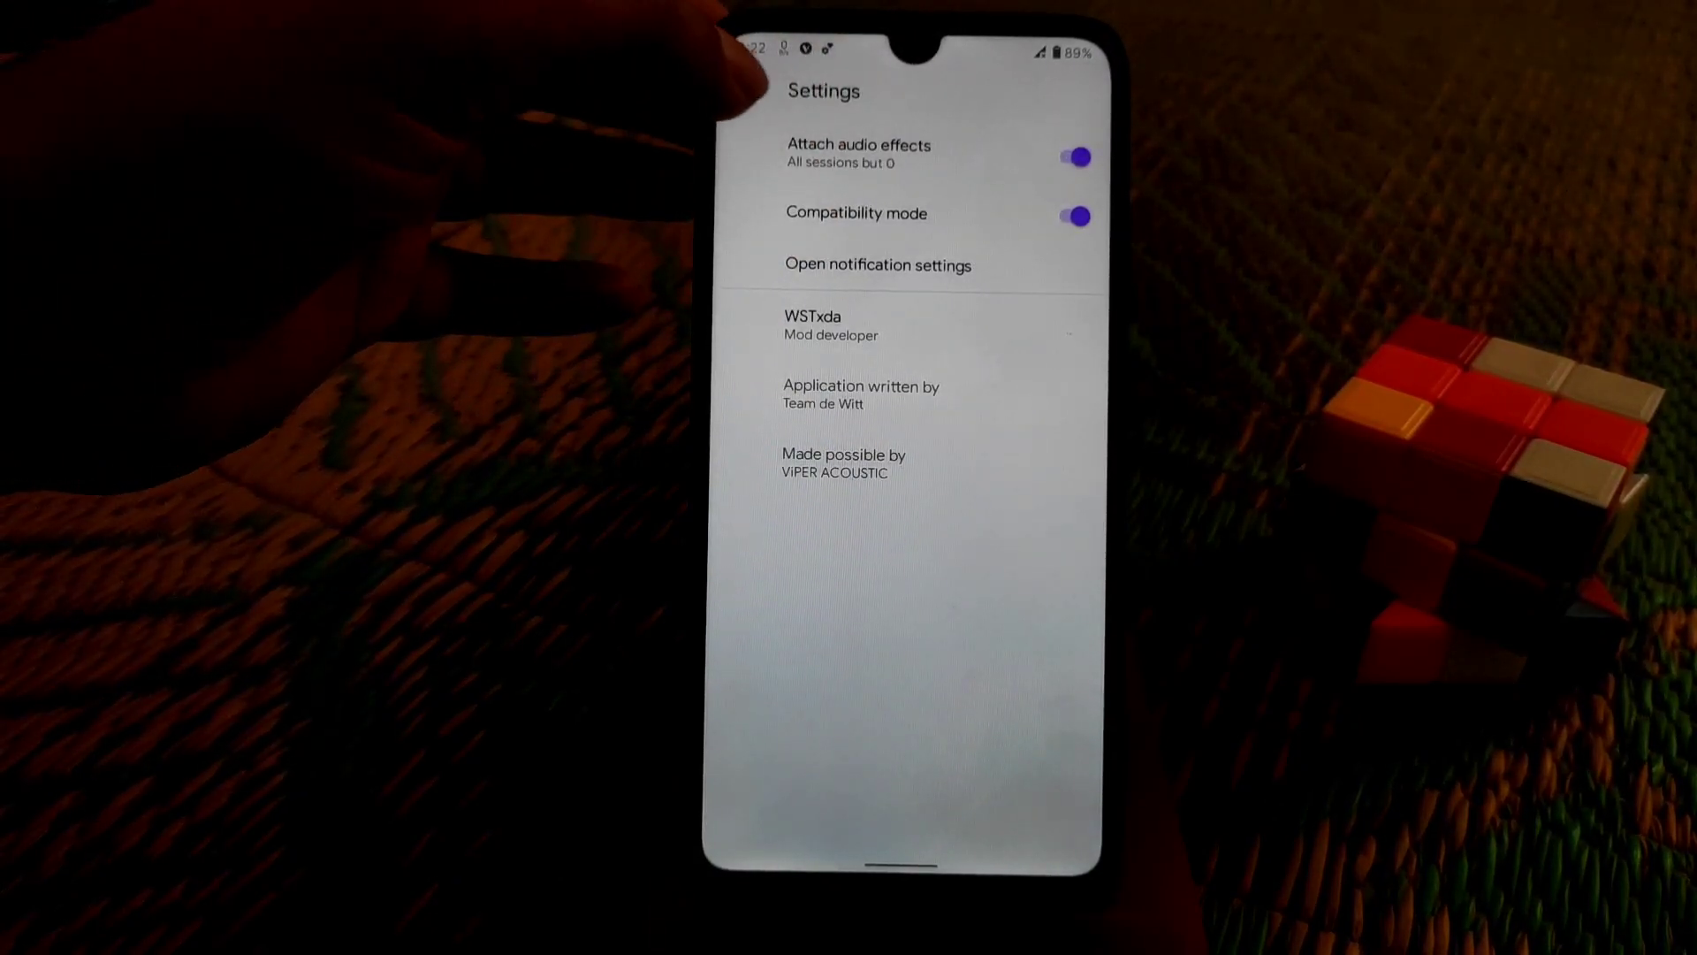